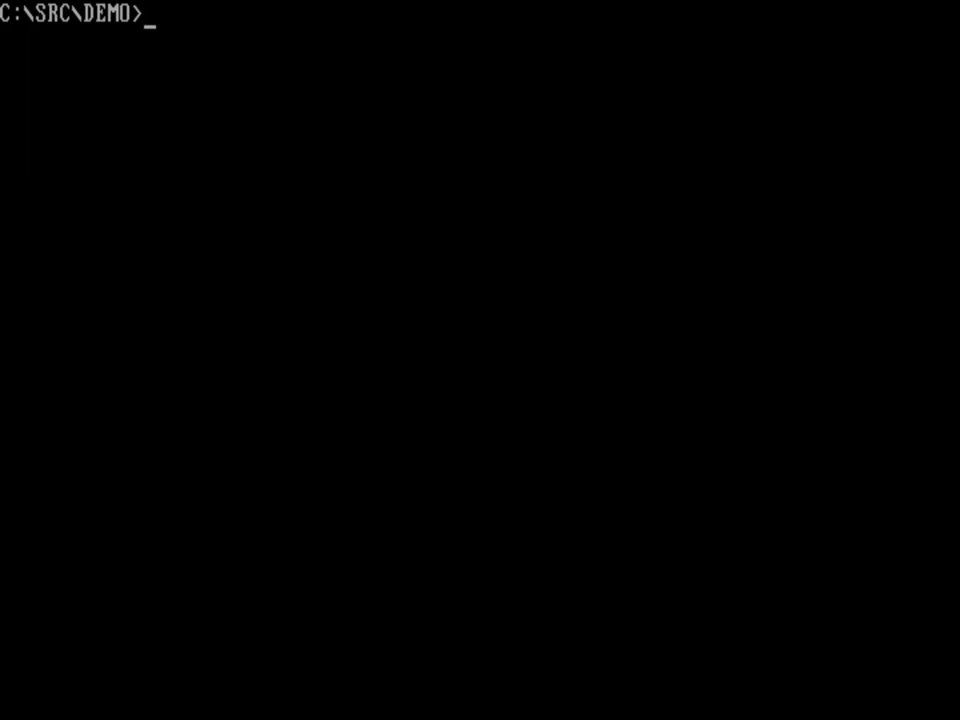
- List the empty C:\SRC\DEMO folder with dir, then start fed args.c
text(dir)
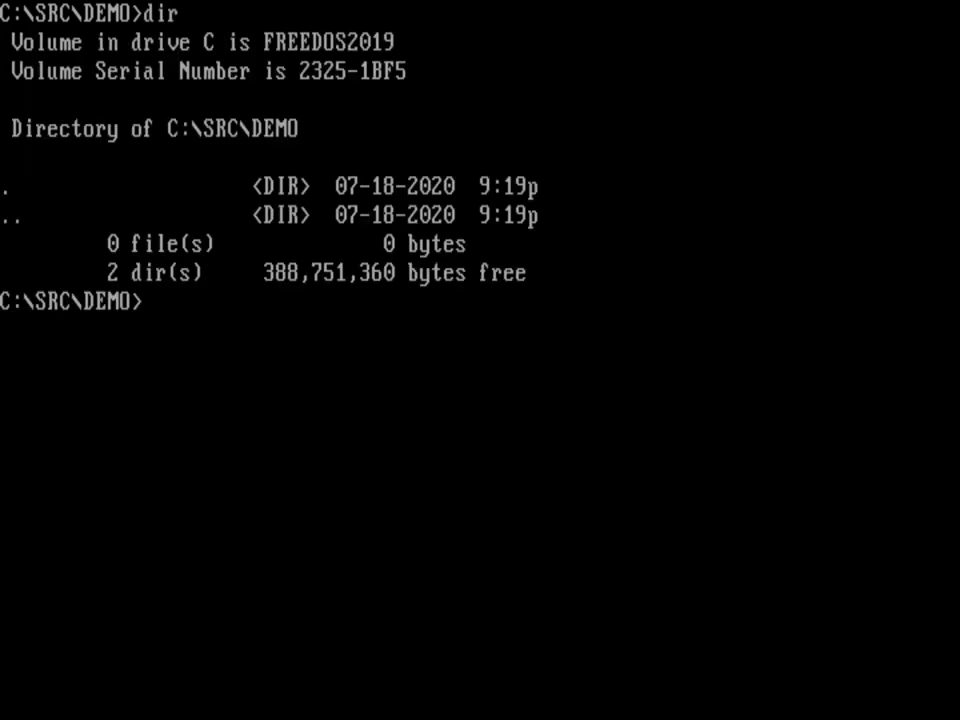
text(fed)
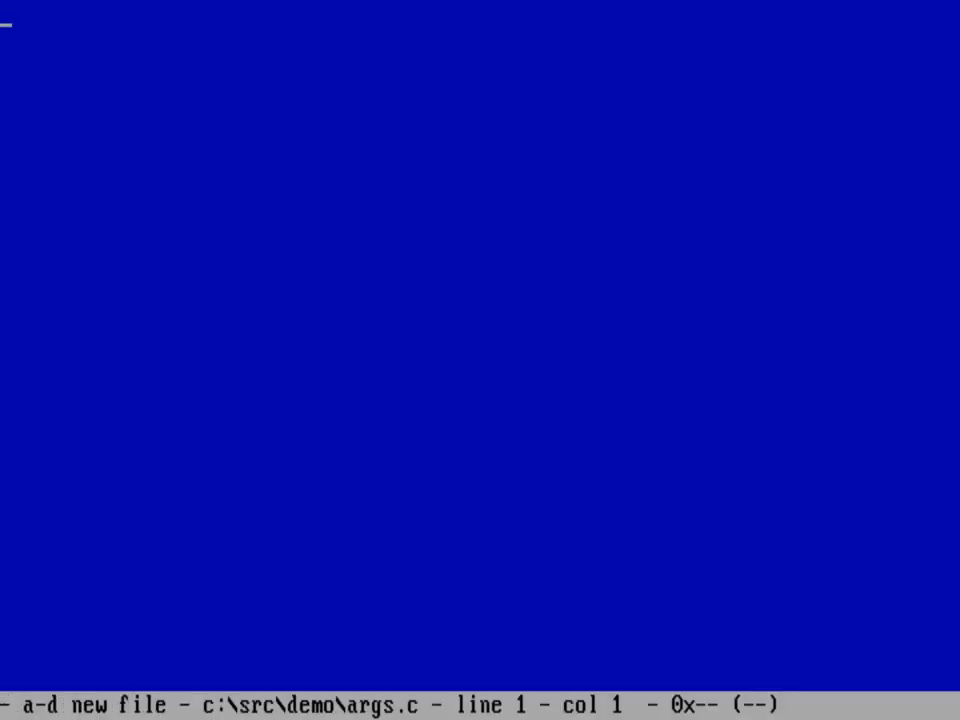
- Write #include <stdio.h> and the int return type line for main
text(#include <std)
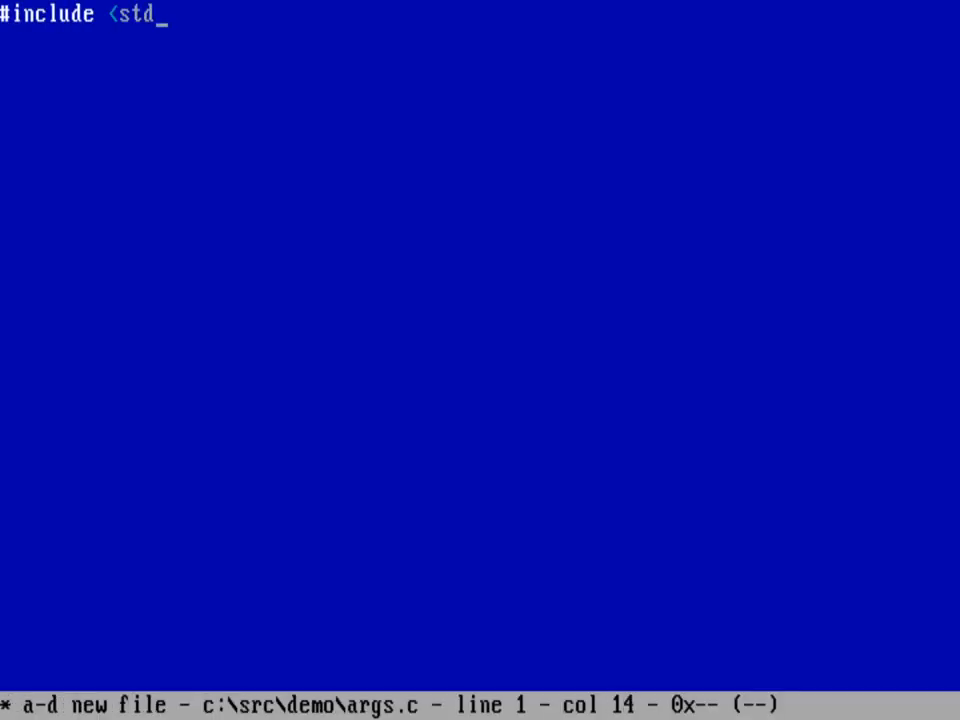
text(io.h>)
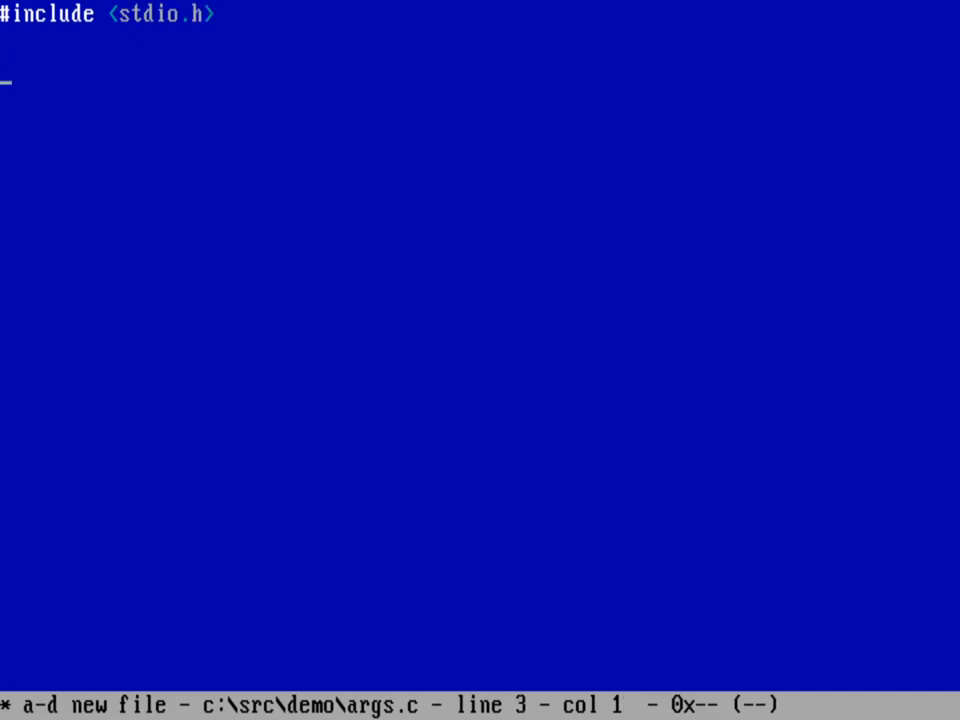
text(int)
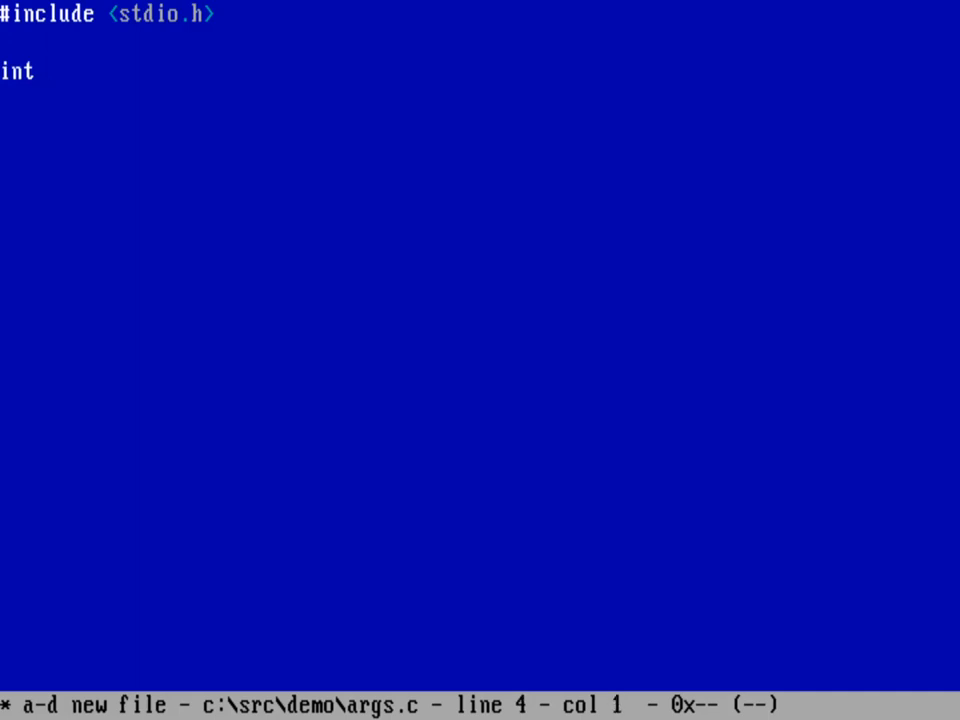
text(ma)
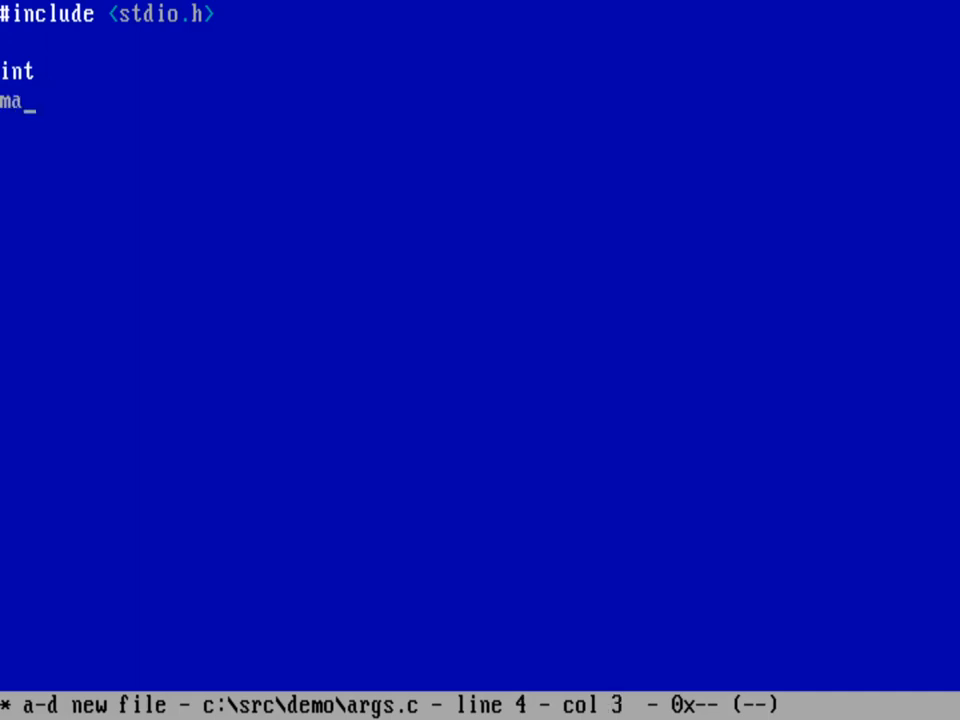
- Write the signature main(int argc, char **argv)
text(in()
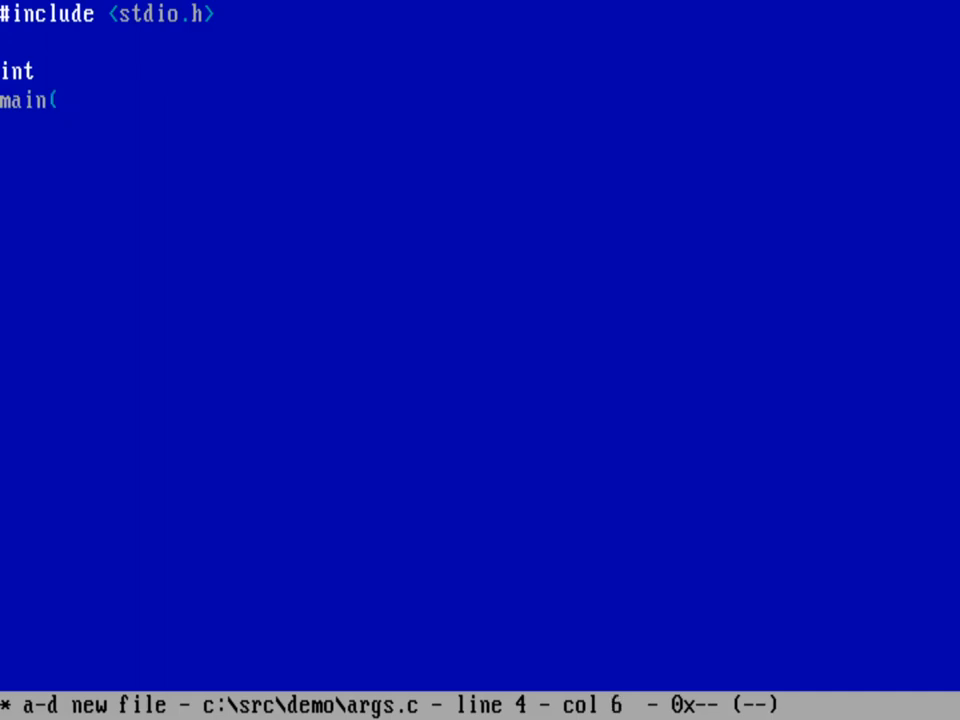
text(int ar)
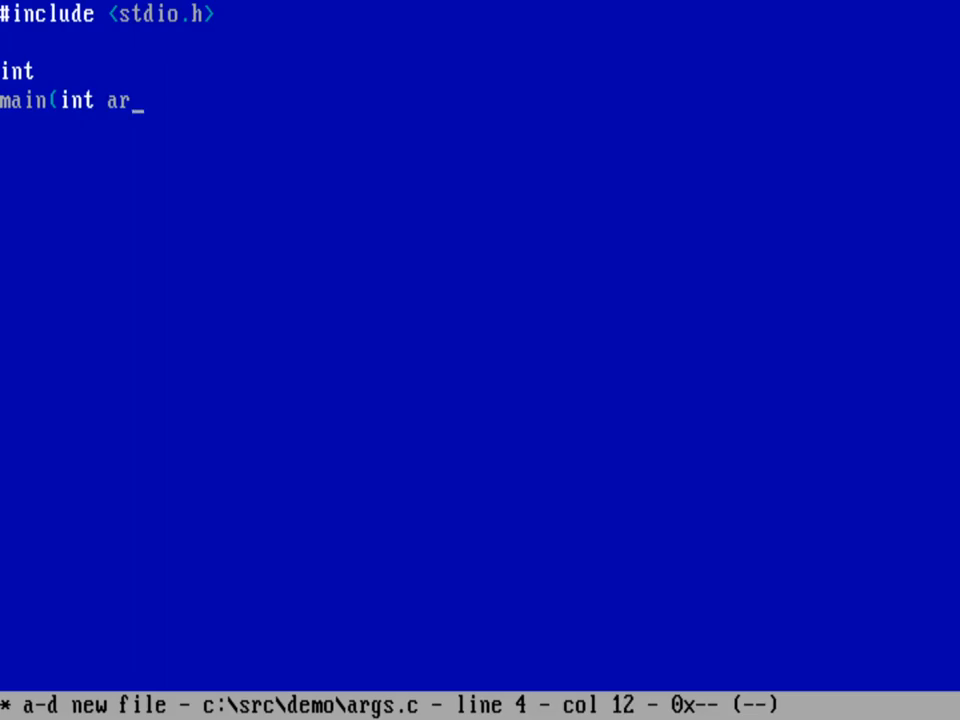
text(gc, char **)
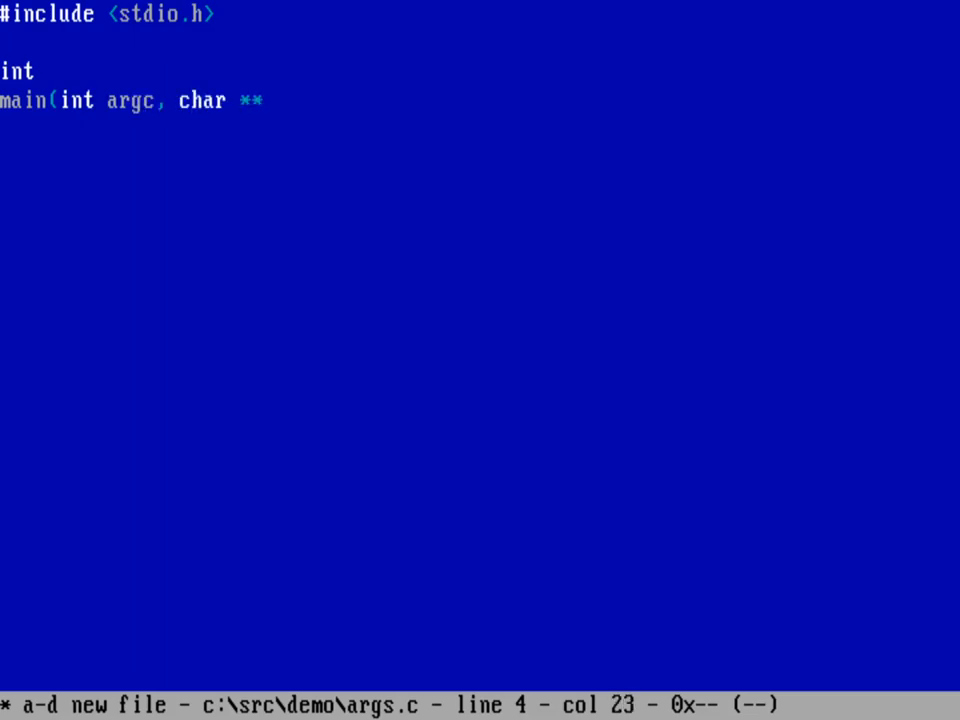
text(argv))
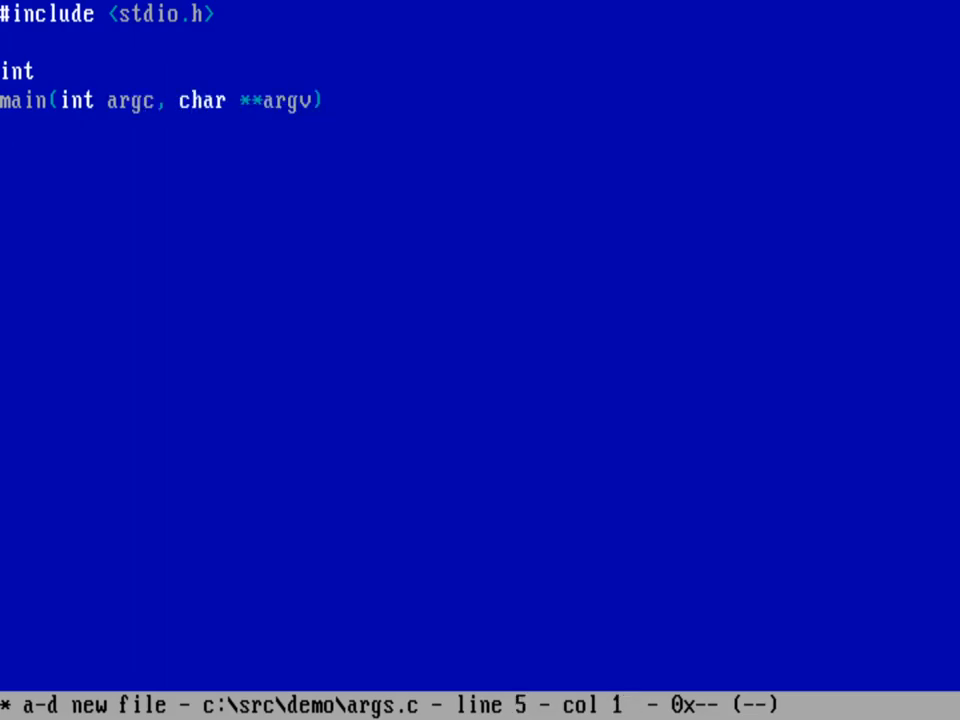
- Open main's body brace and declare int count; on an indented line
text({)
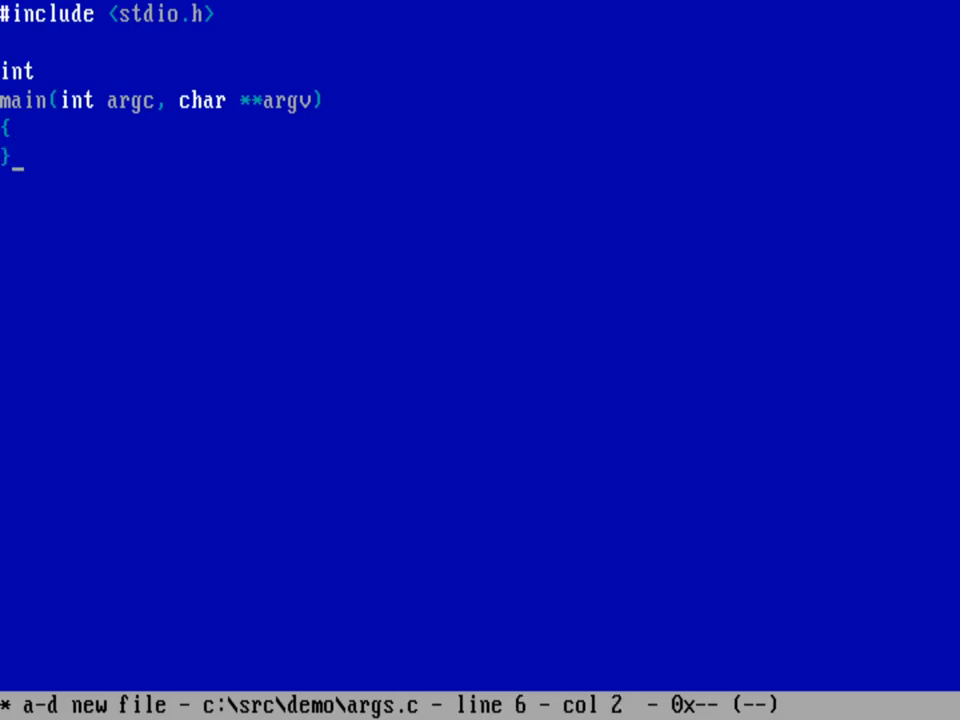
key(Enter)
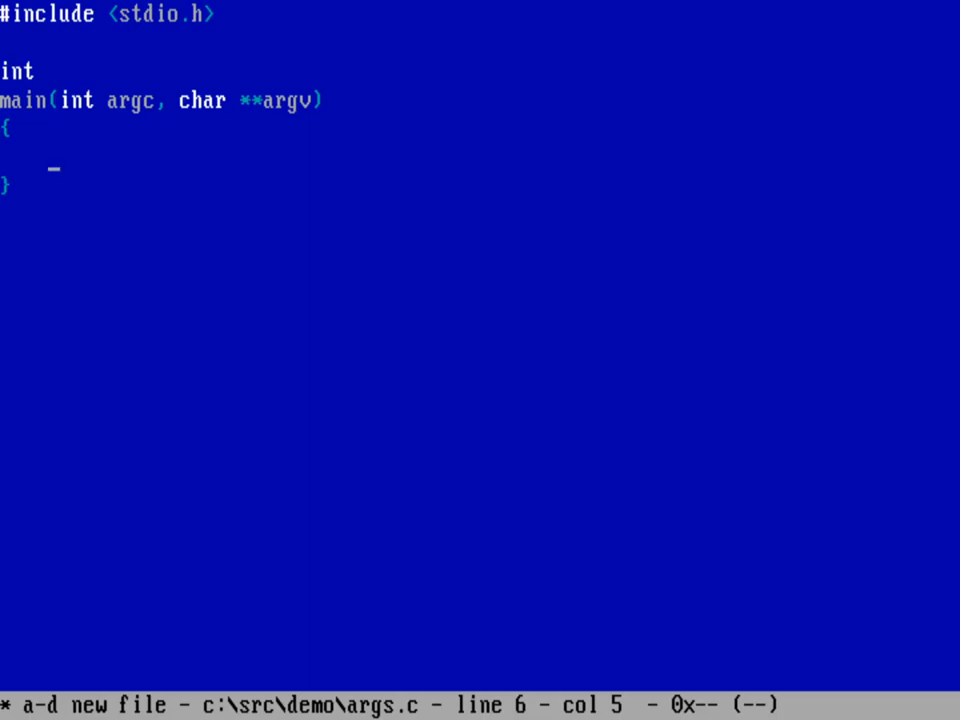
text(int count;)
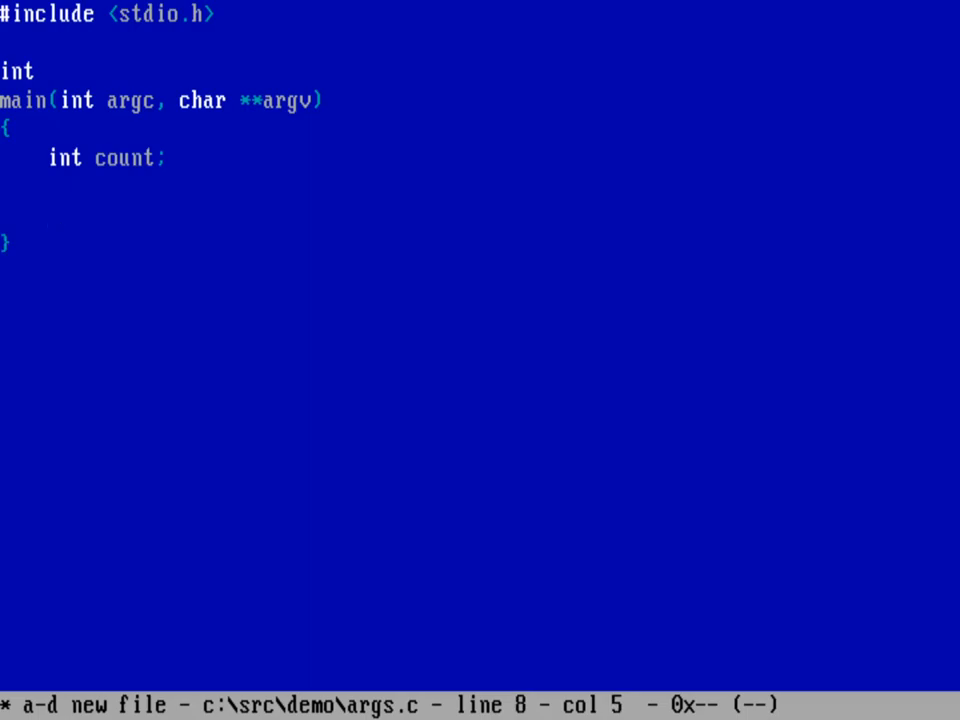
- Start the block if (argc == 1) { with an empty indented body
text(if ()
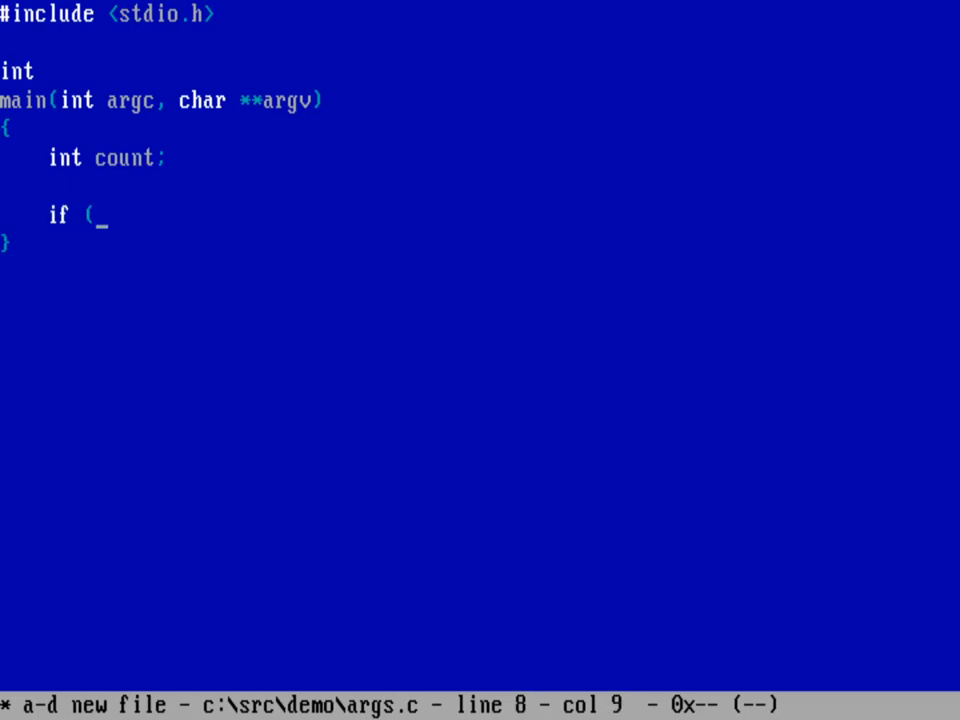
text(arg)
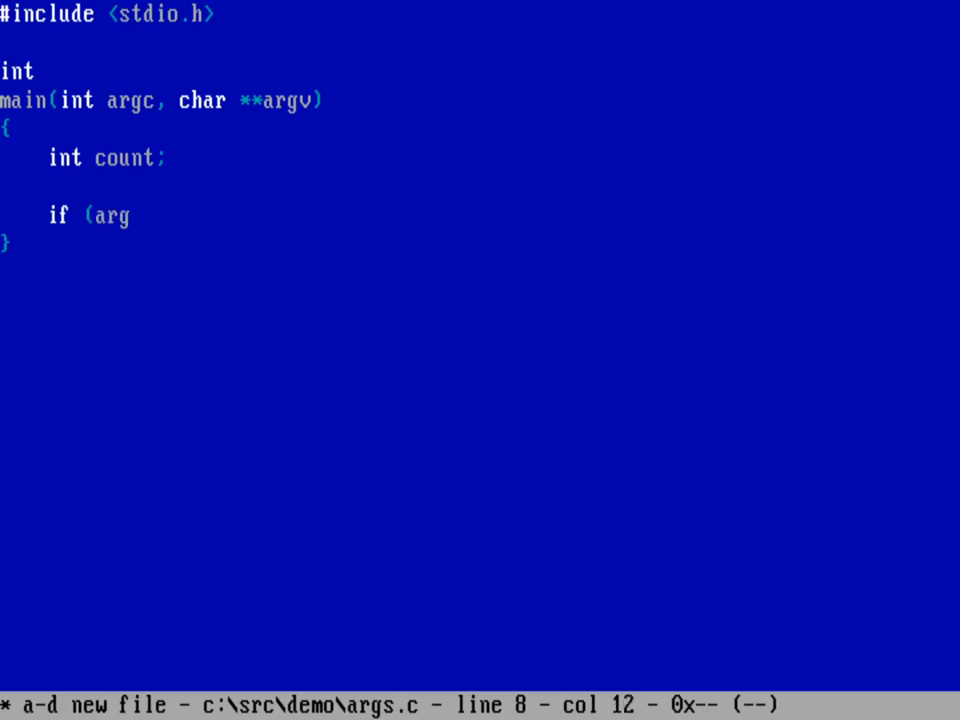
text(c == 1)
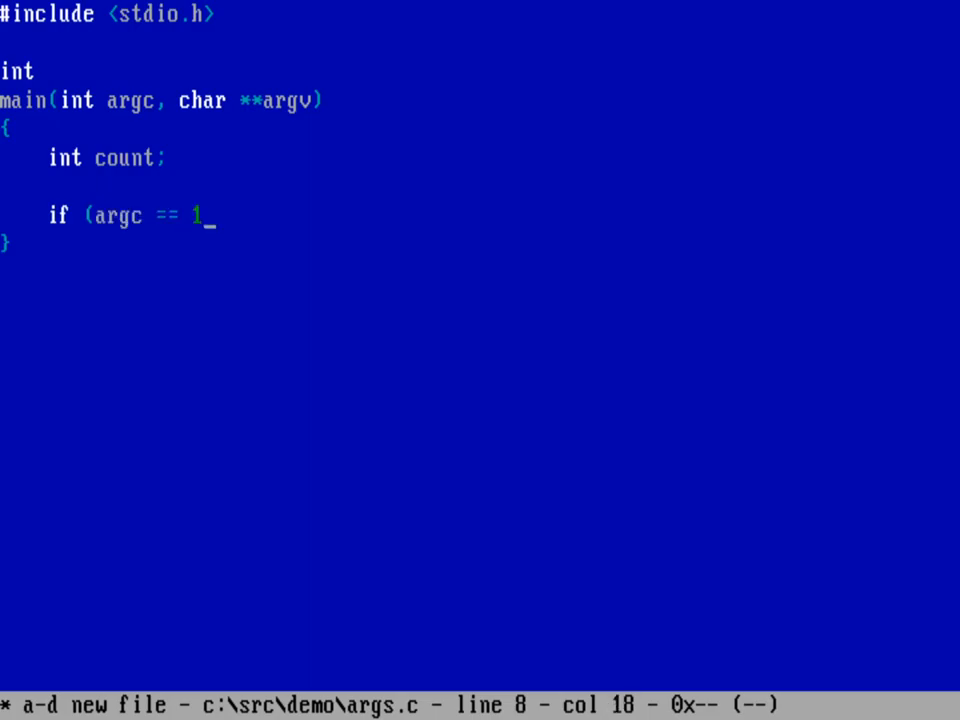
text())
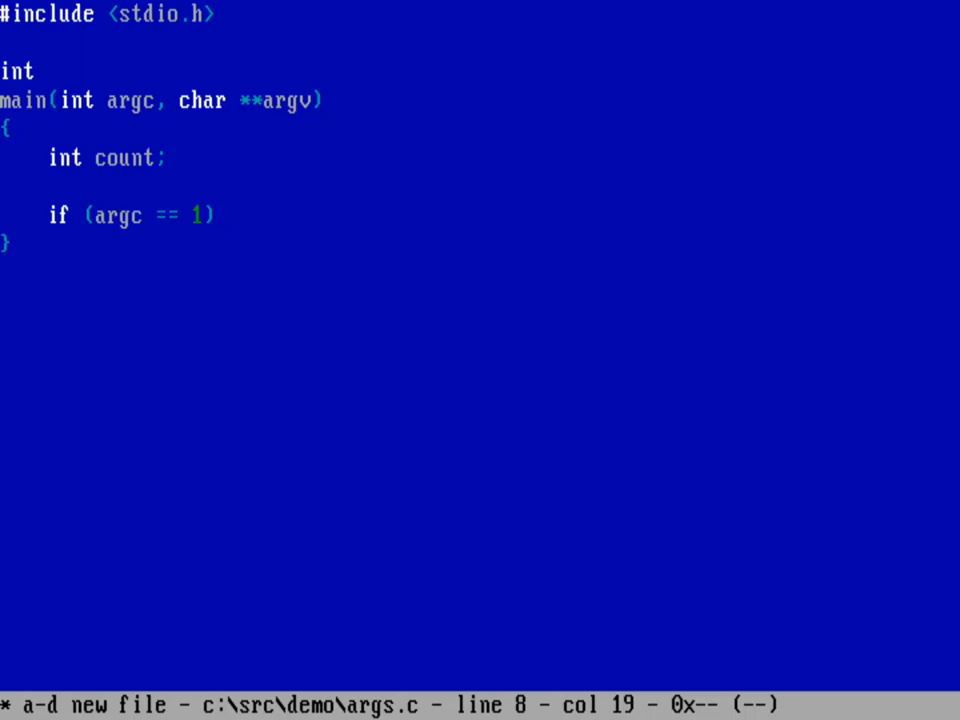
text({)
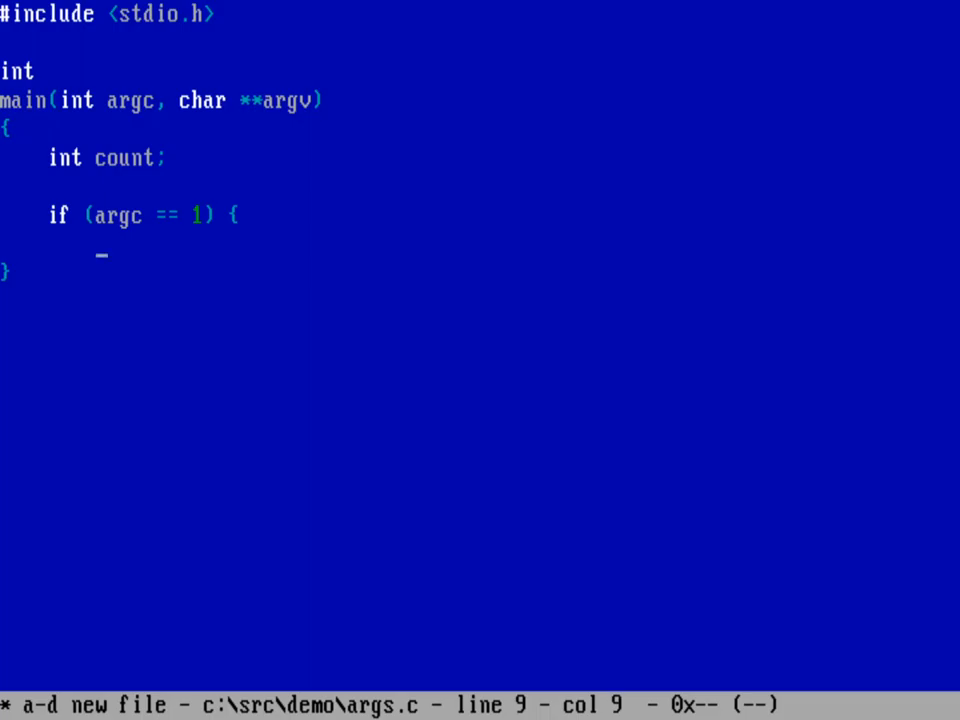
- Write puts("No command line options"); in the if body and add the else branch
text(puts(")
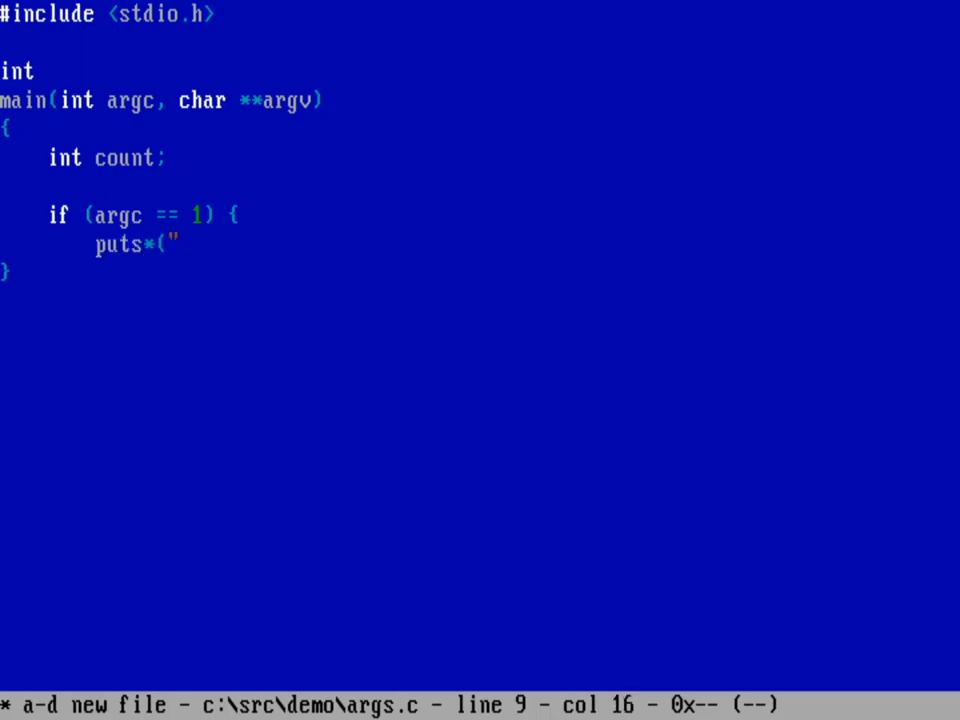
key(BackSpace)
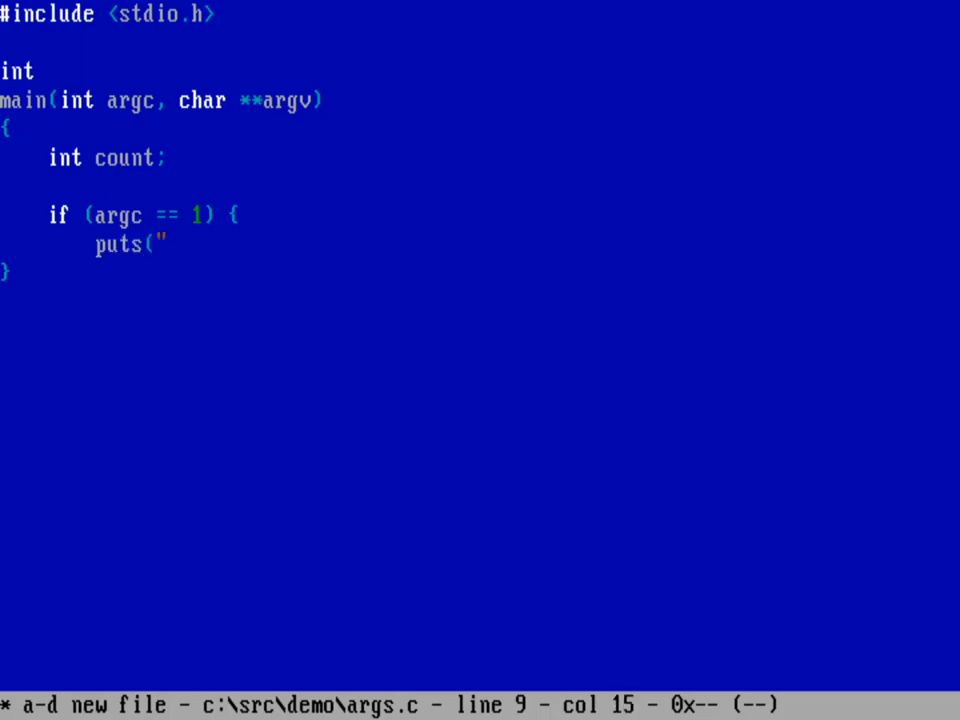
text(No comm)
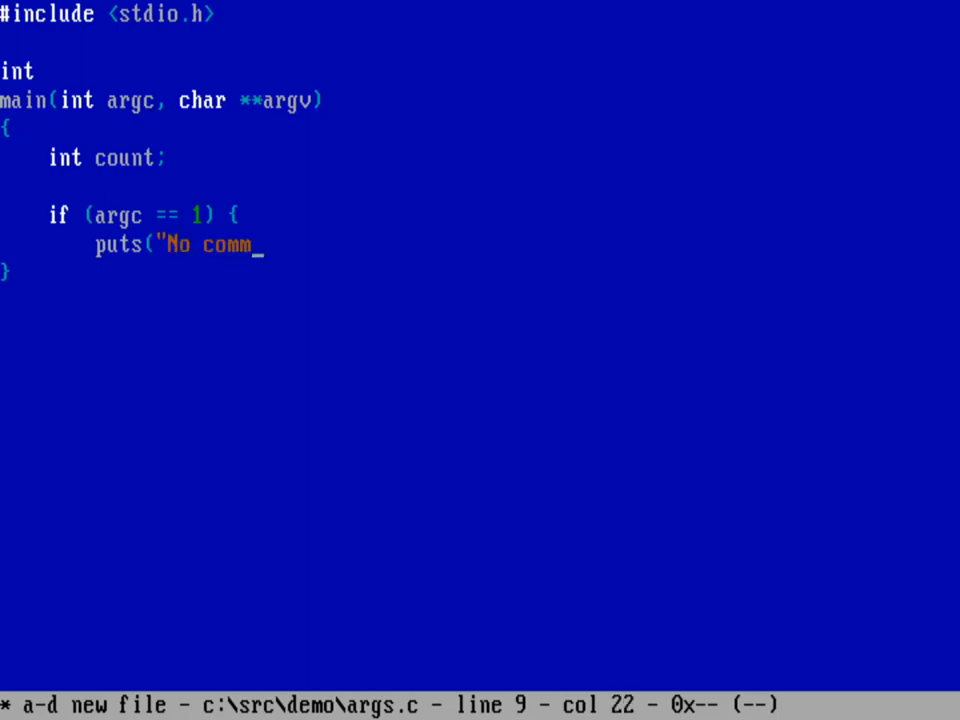
text(and line options")
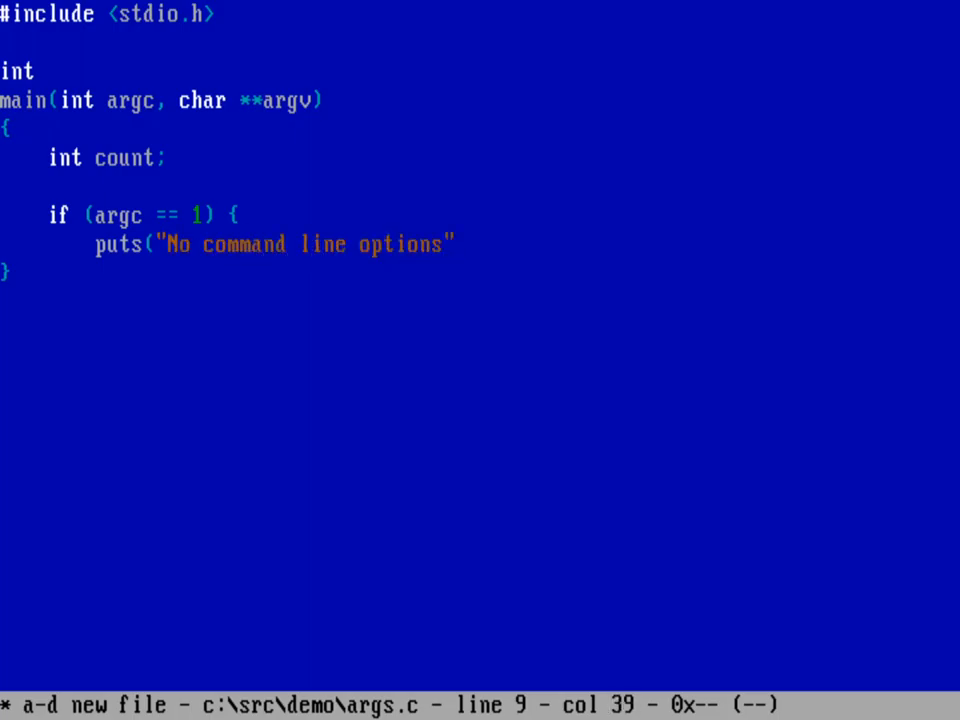
text();)
text(})
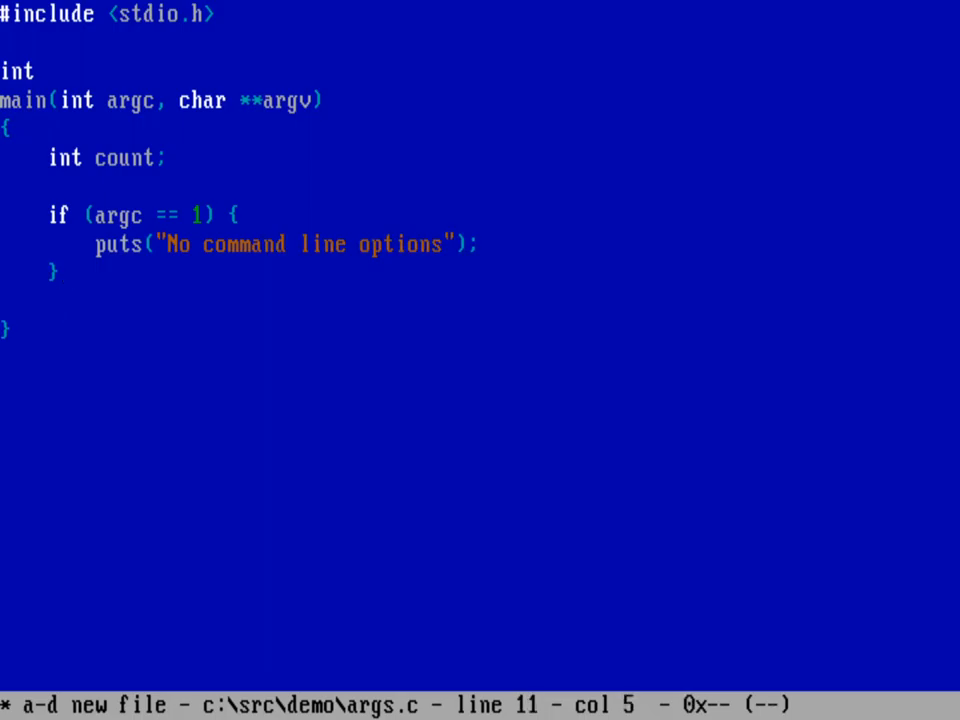
text(else {)
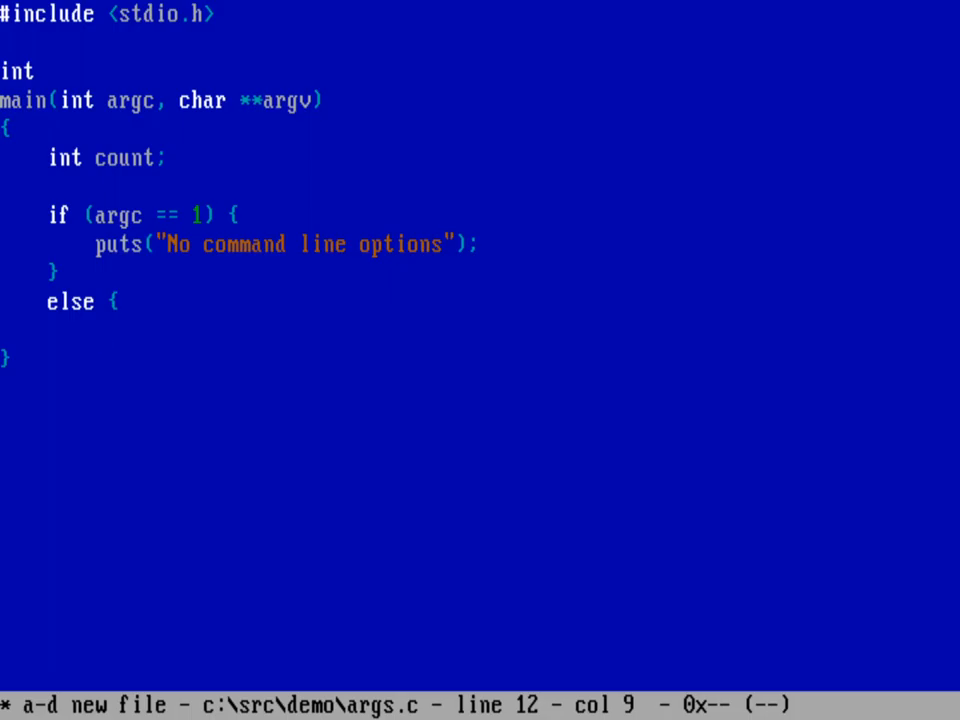
- Write the loop header for (count = 0; count < argc; count++)
text(for)
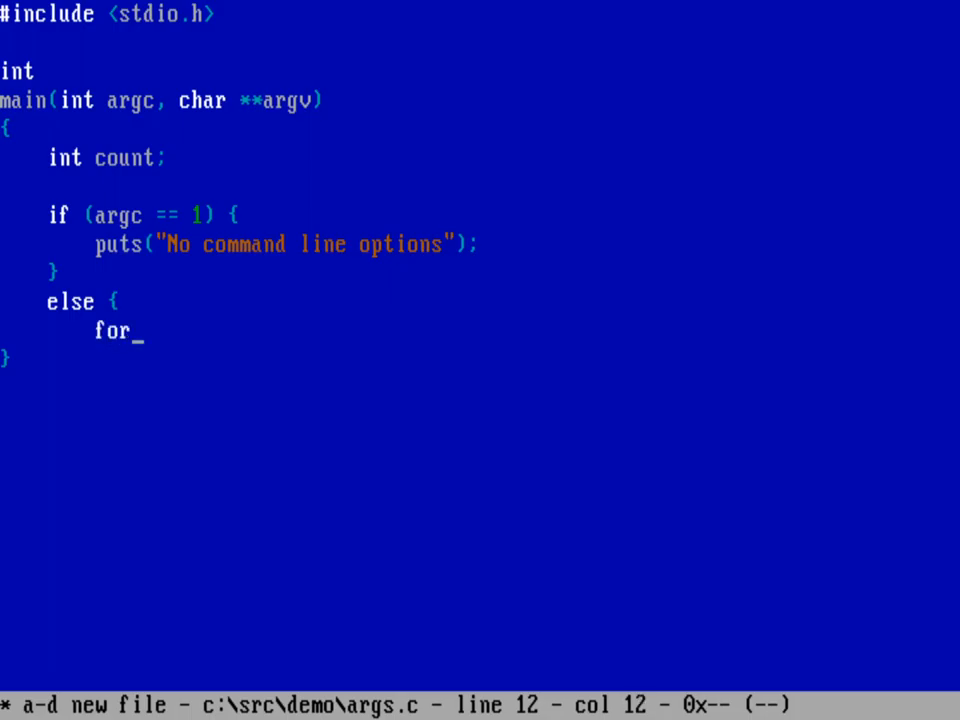
text((count)
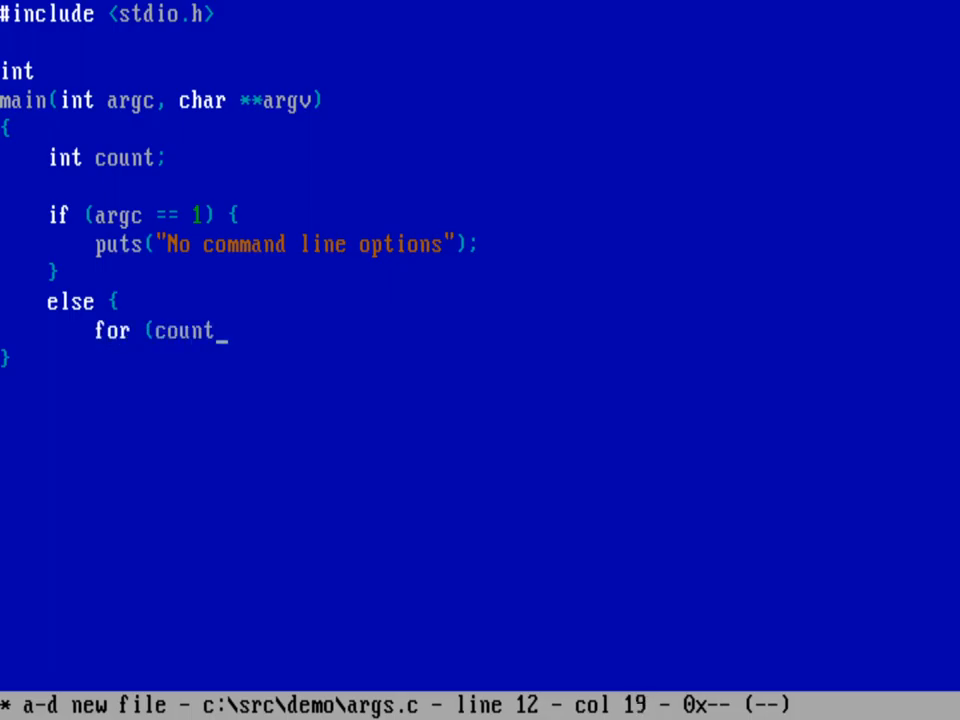
text(= 0; coun)
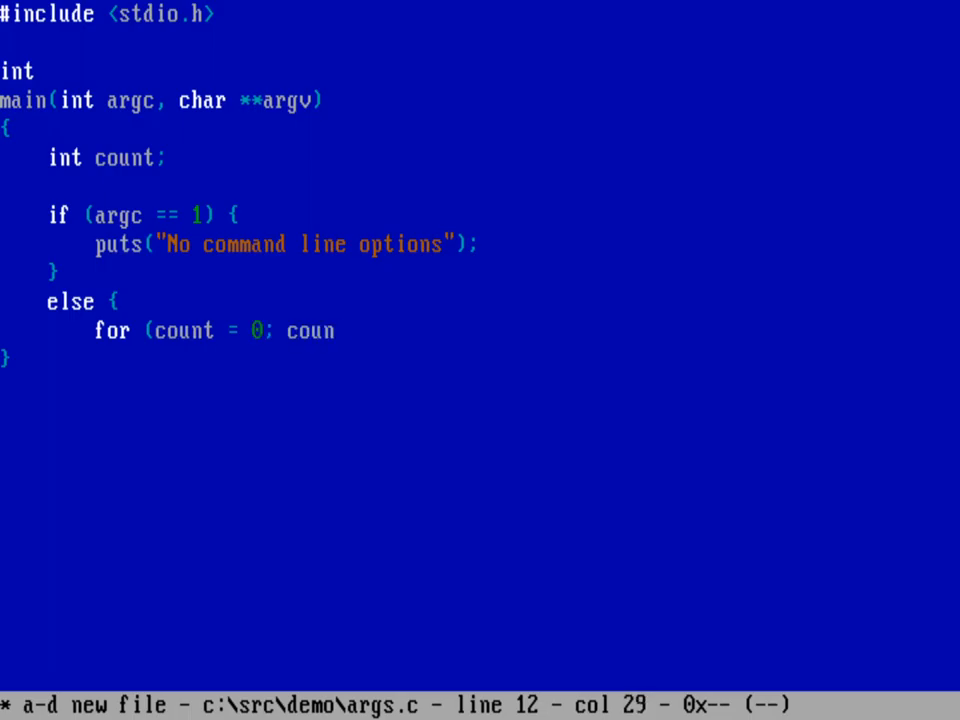
text(< argc;)
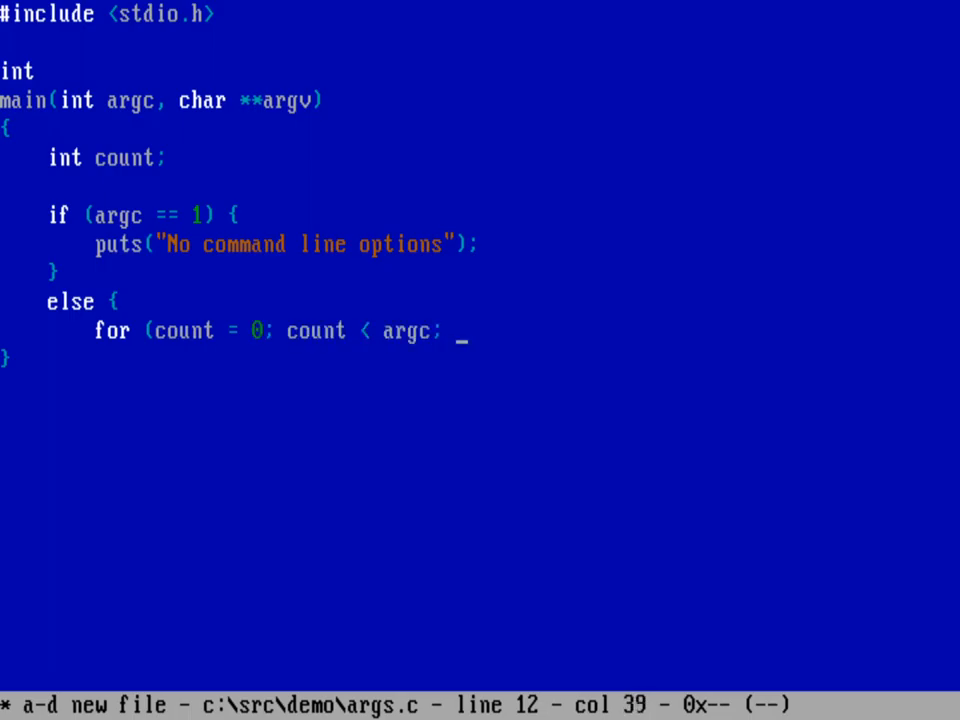
text(count)
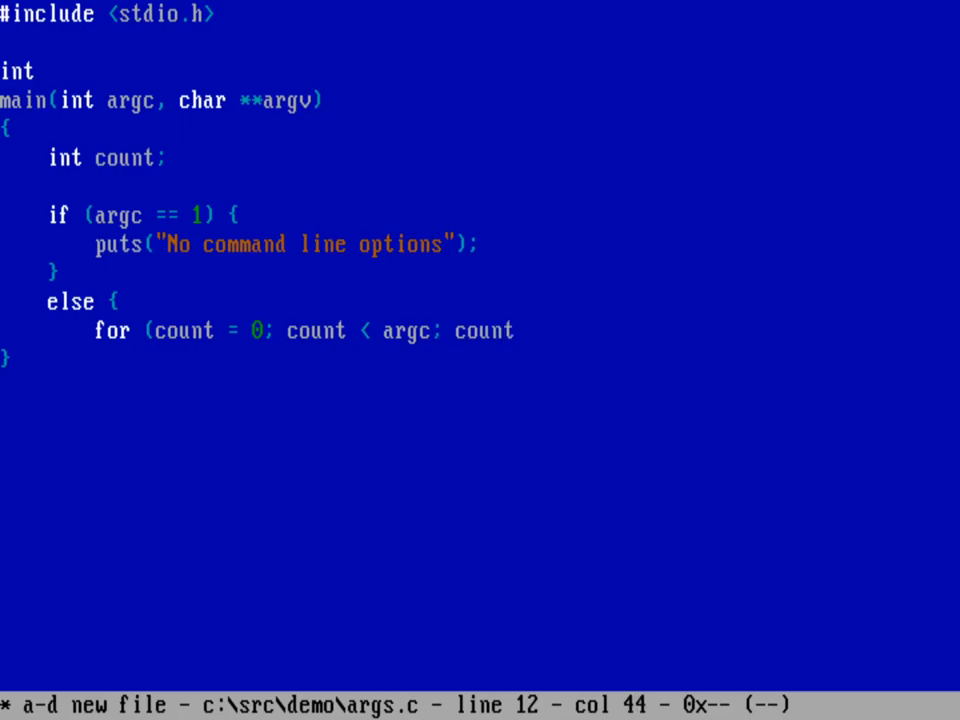
text(++) {)
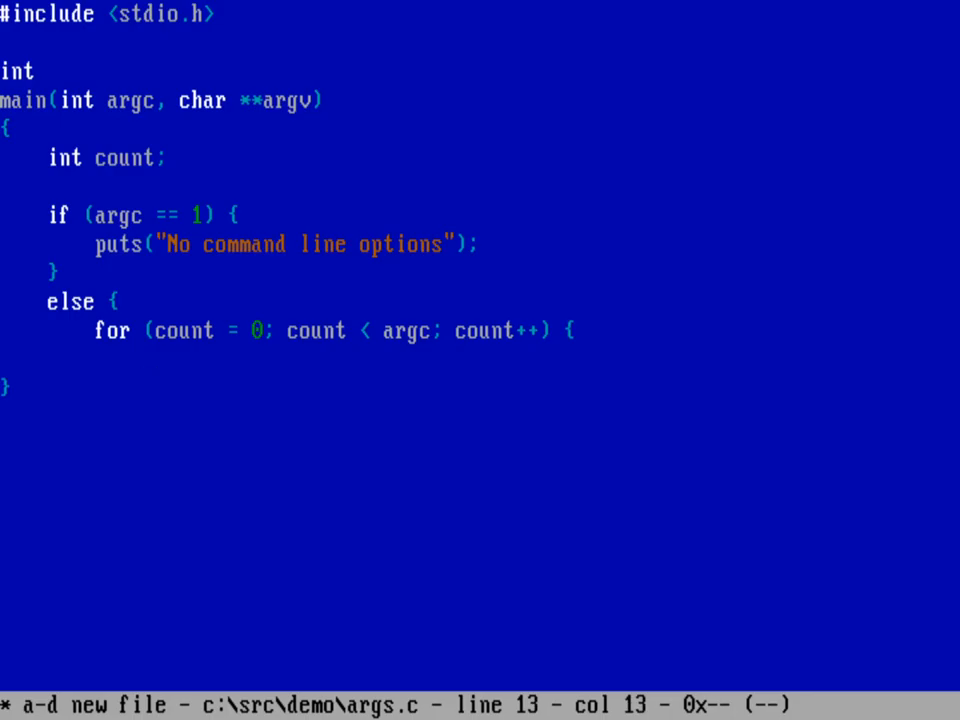
- Write printf("argv[%d]=%s>\n", count, argv[count]); inside the loop
text(printf)
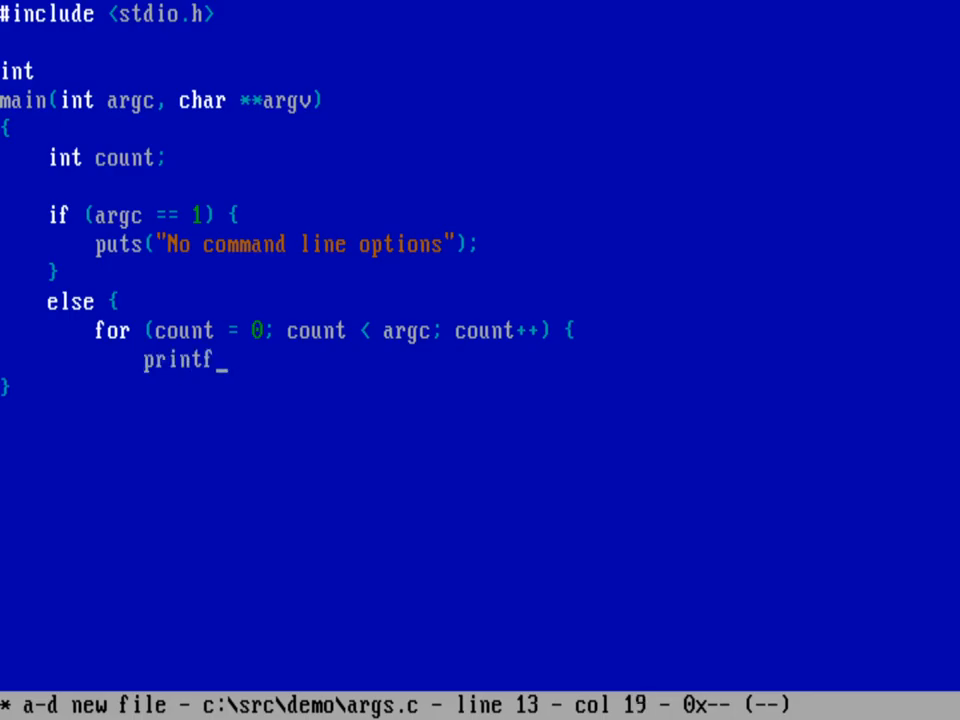
text((")
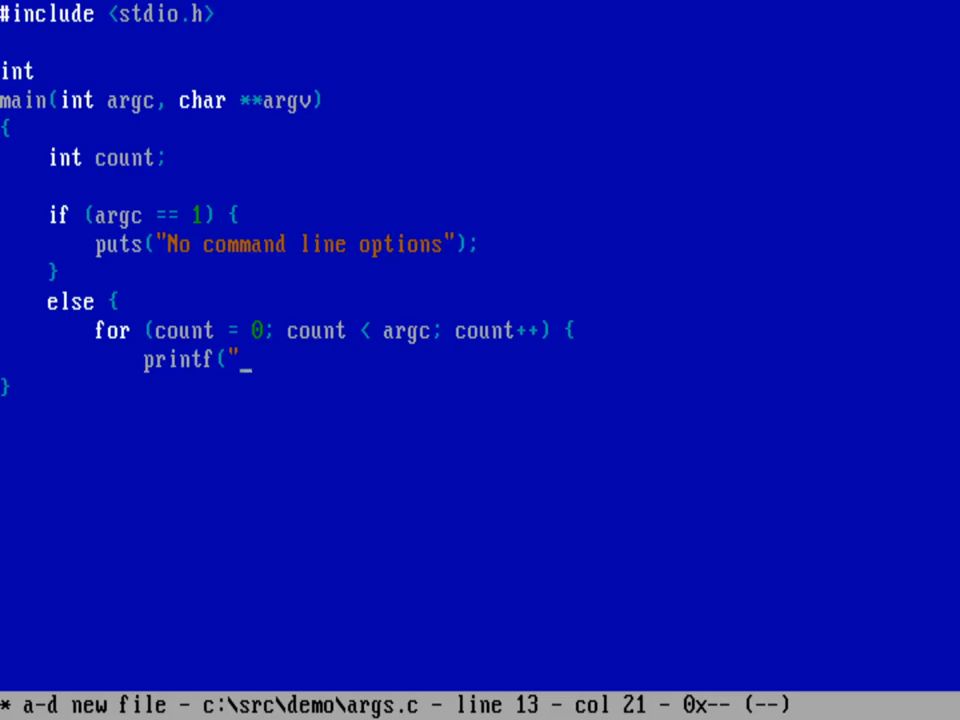
text(argv[%d] is <%)
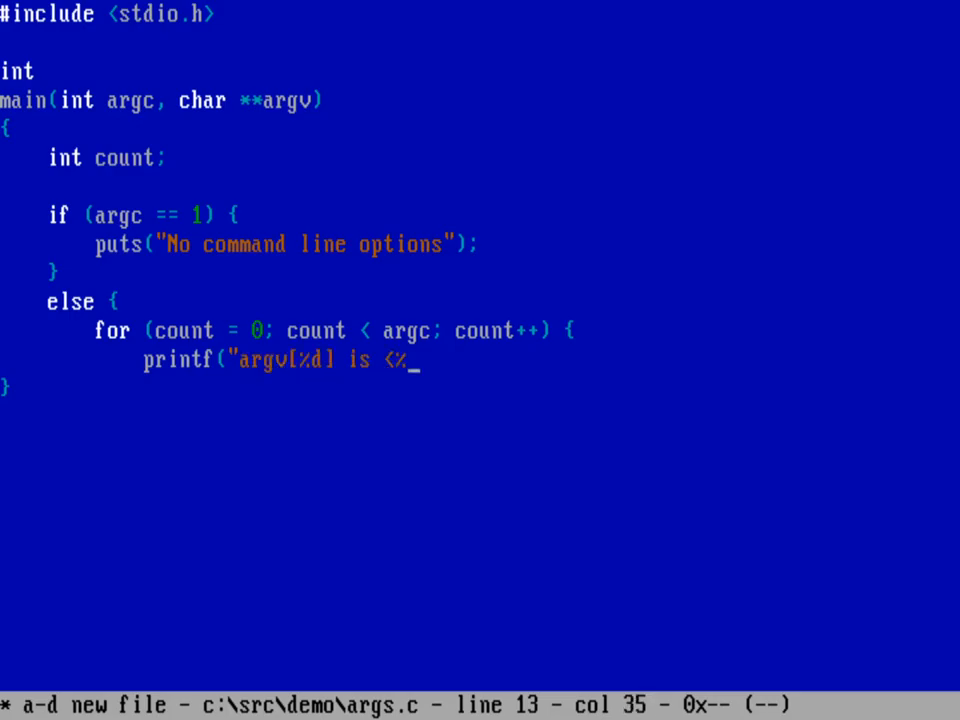
text(s>\)
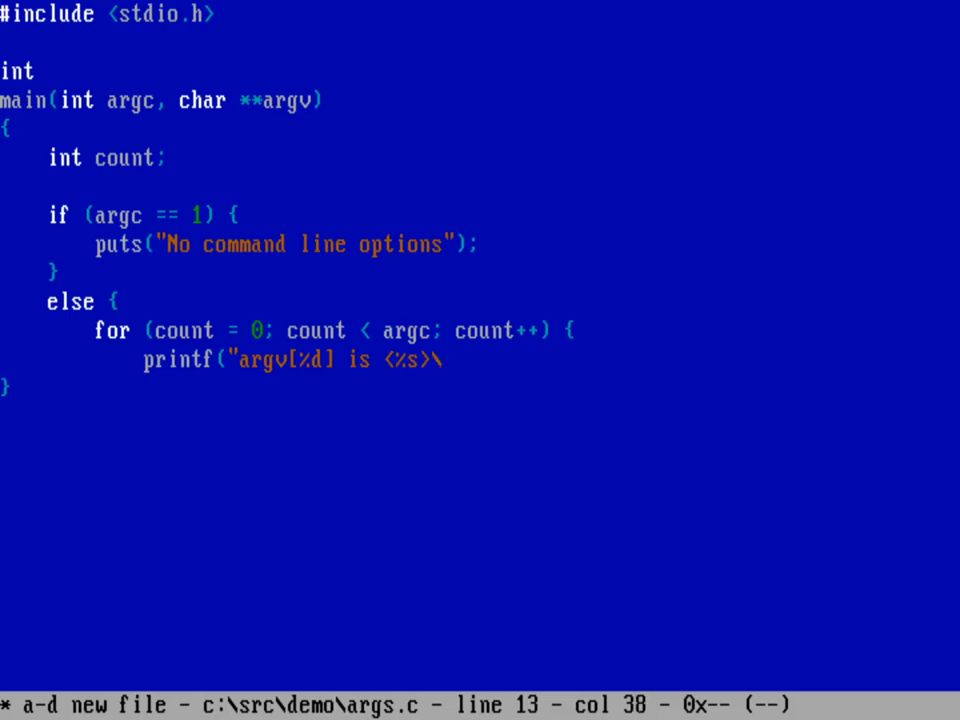
text(n", count, argv)
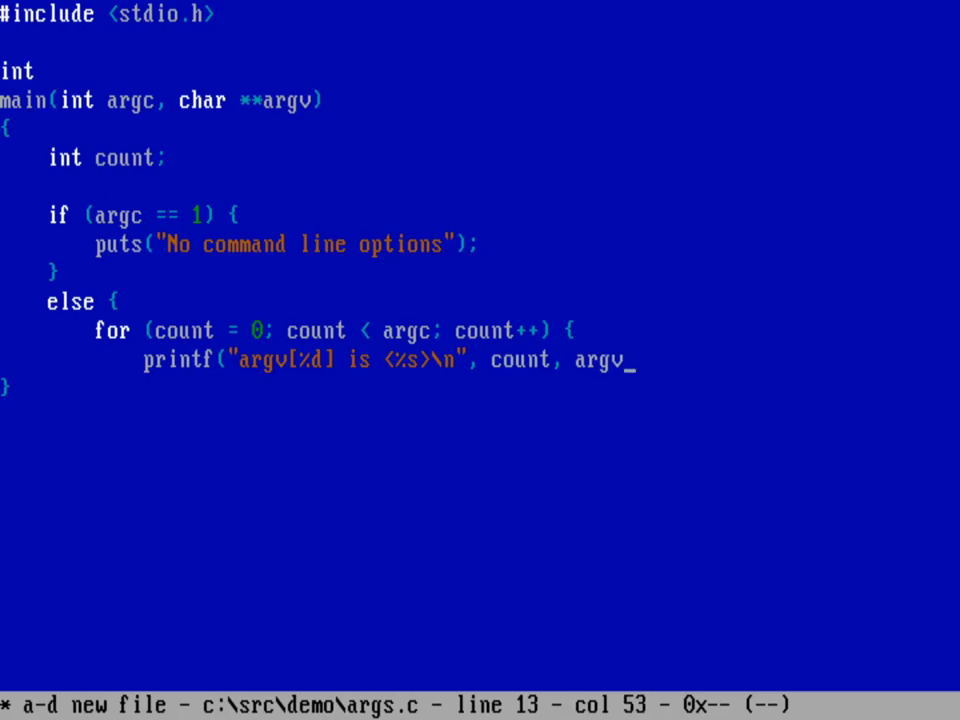
text([count]);)
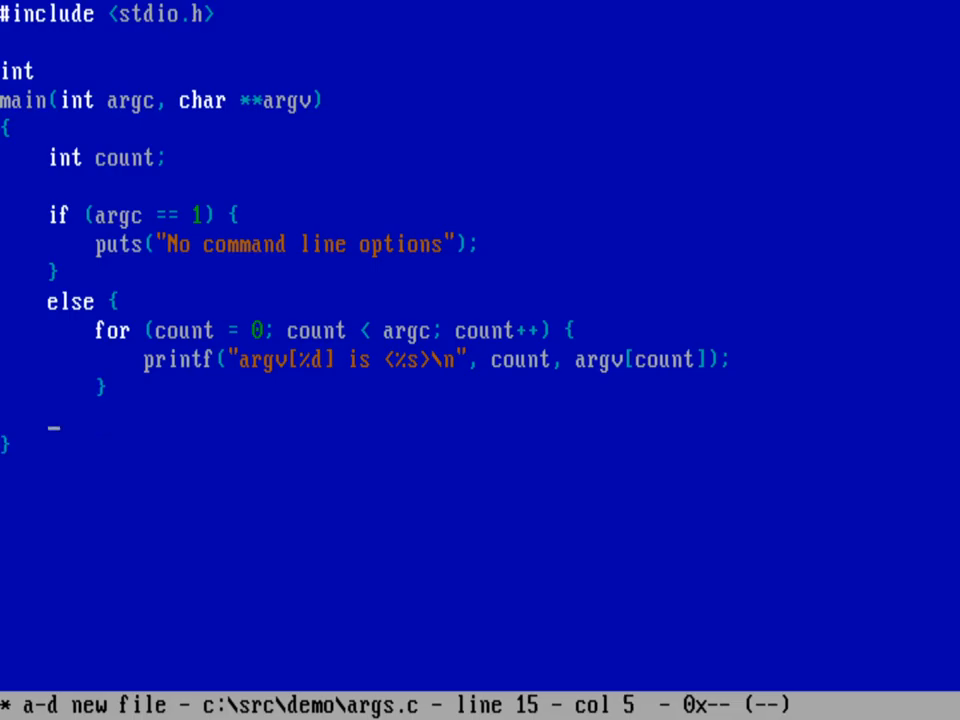
- Close the loop's brace and end main with return 0;
text(})
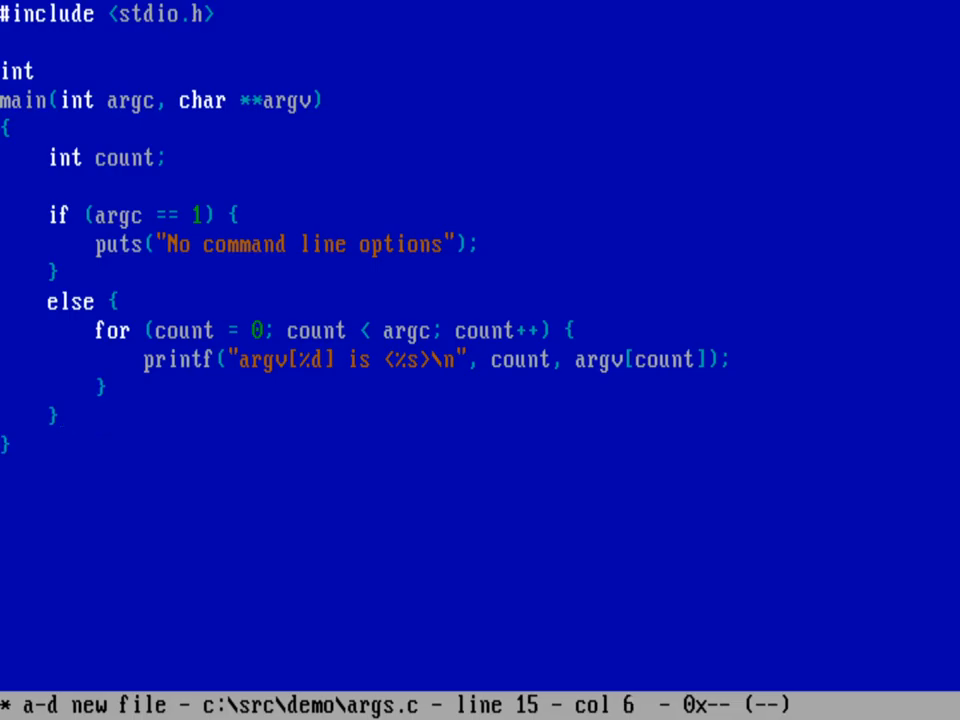
text(r)
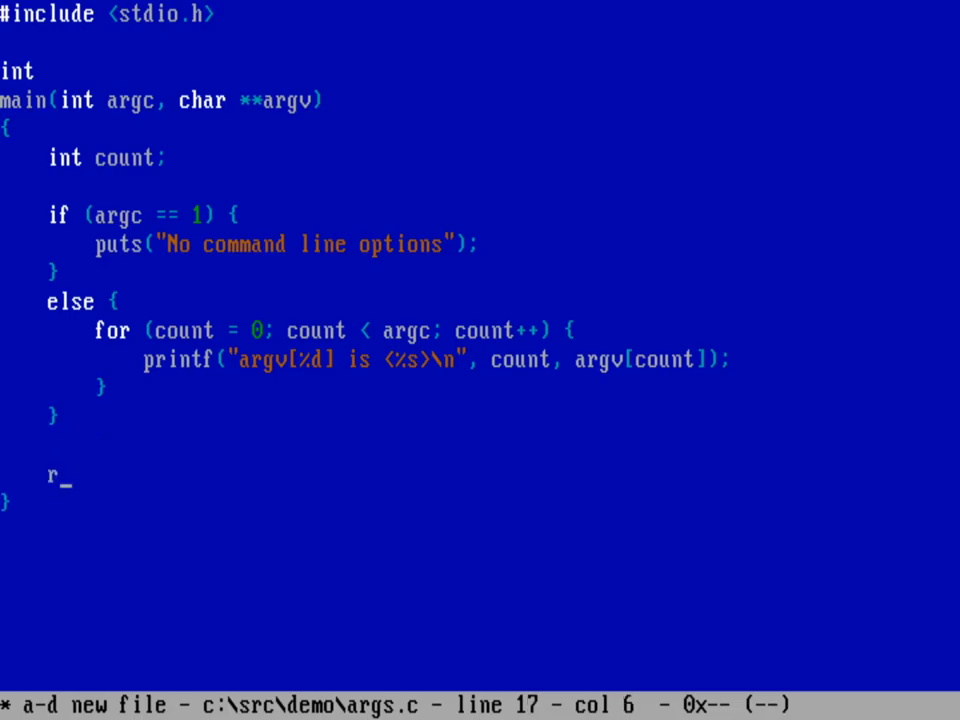
text(eturn 0;)
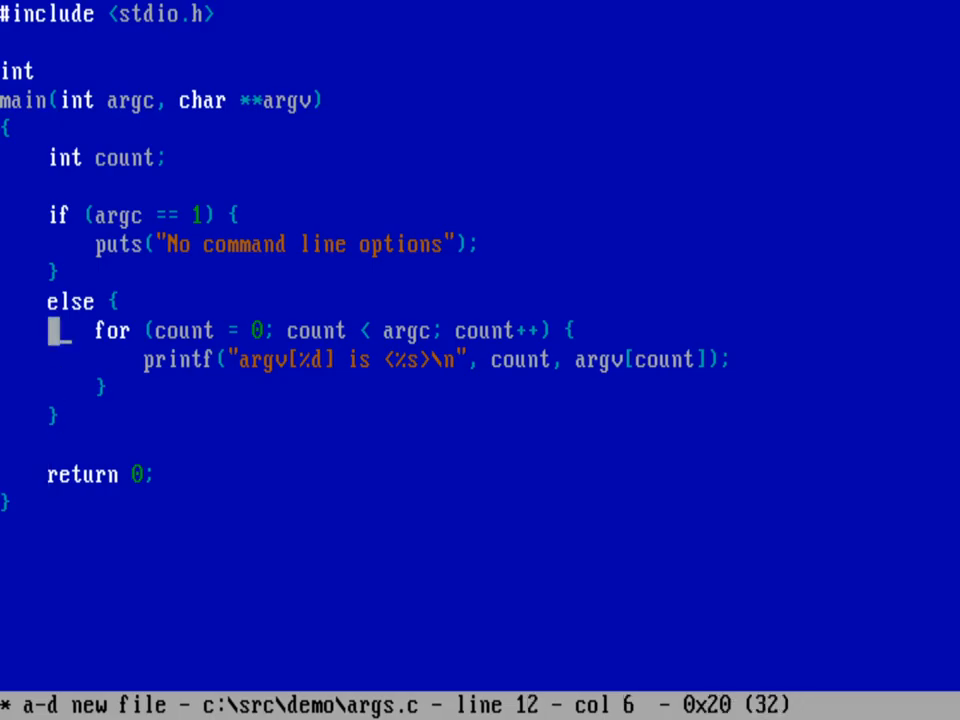
key(Down)
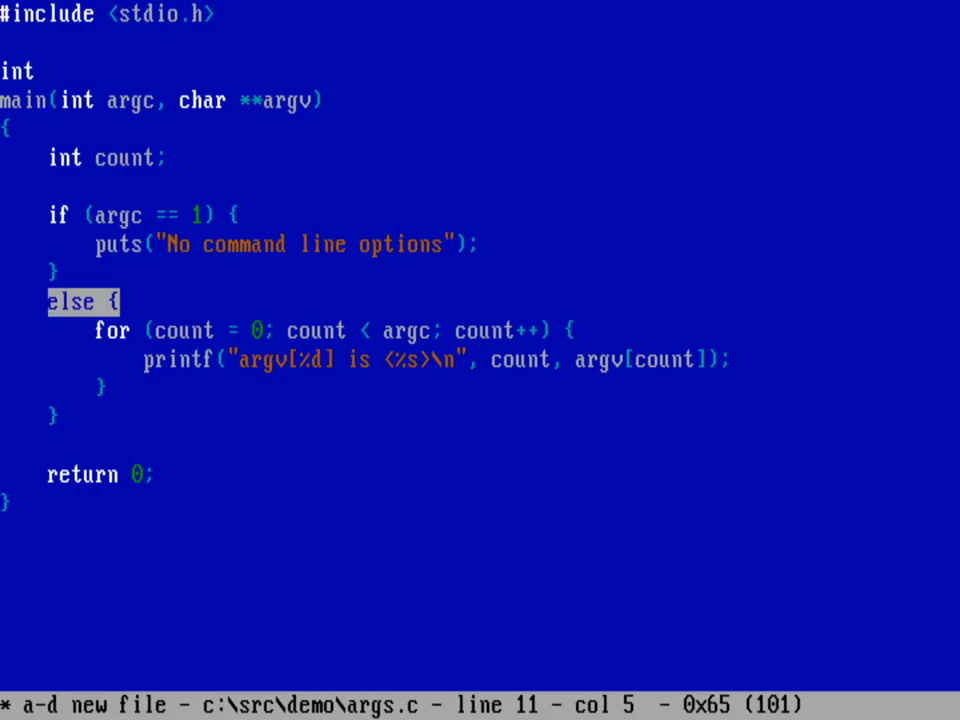
key(Down)
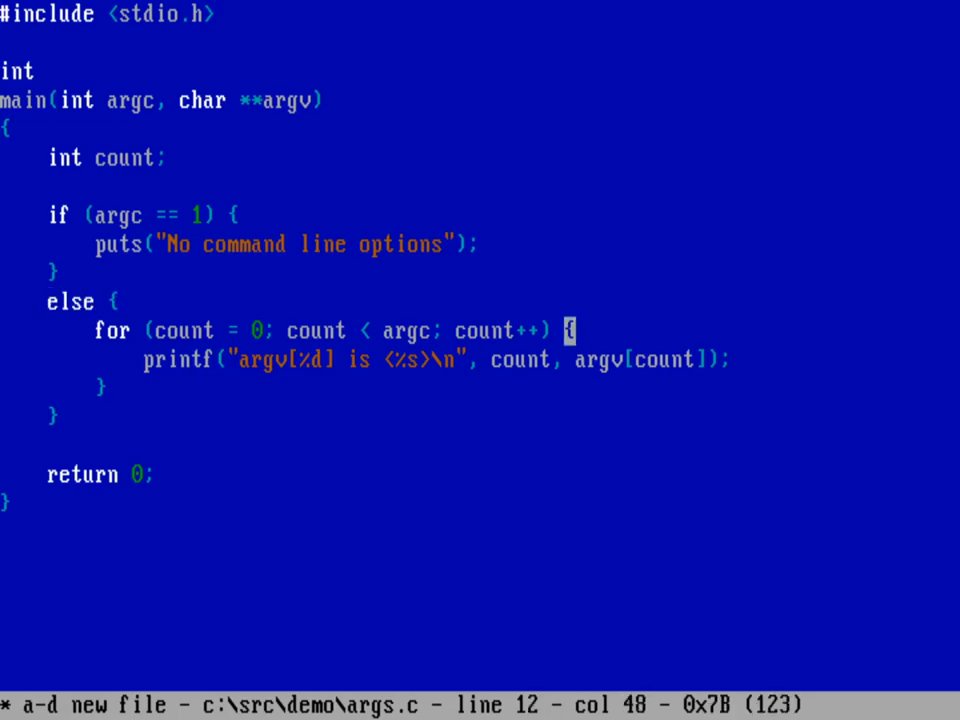
drag(576, 332, 156, 332)
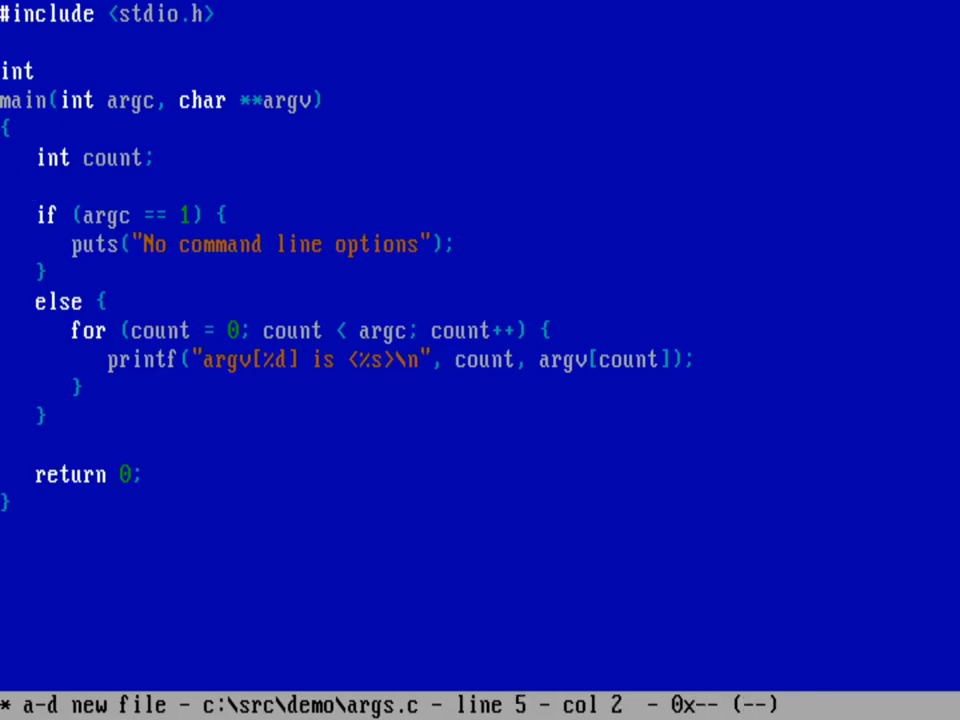
- Add a space after main and move else up beside the if block's closing brace
key(Down)
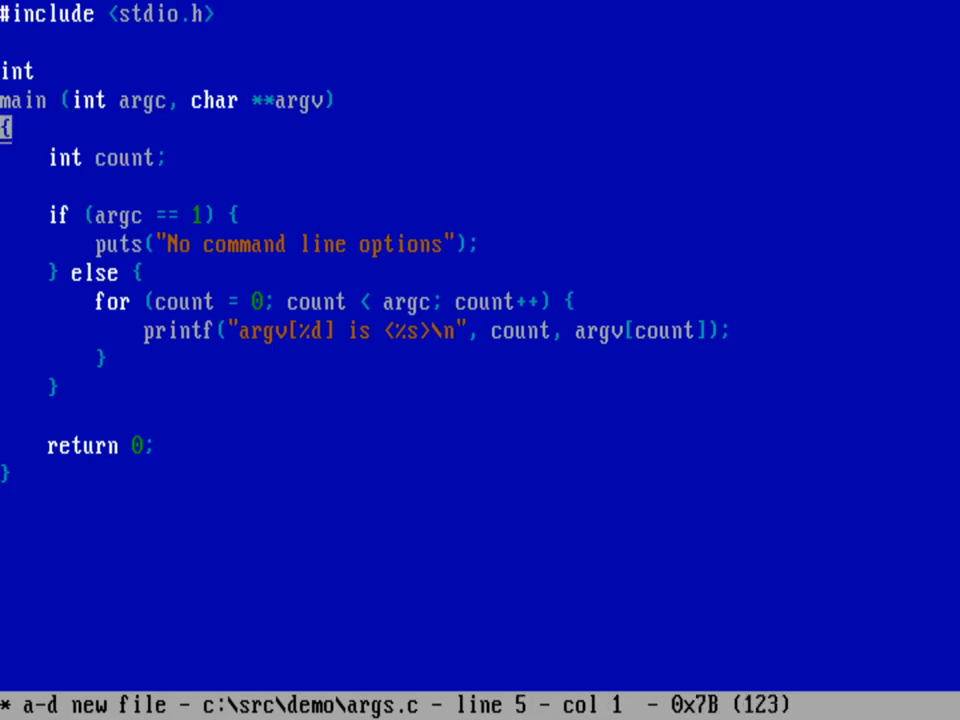
- Put each brace of args.c on its own line, indenting braces and bodies two spaces
key(Down)
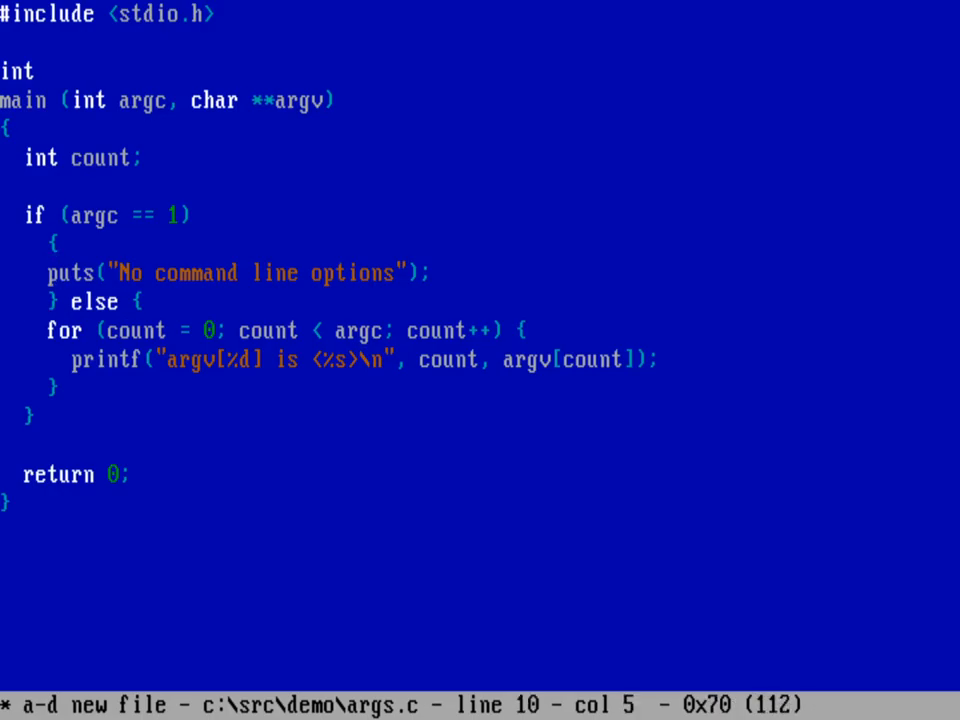
key(space)
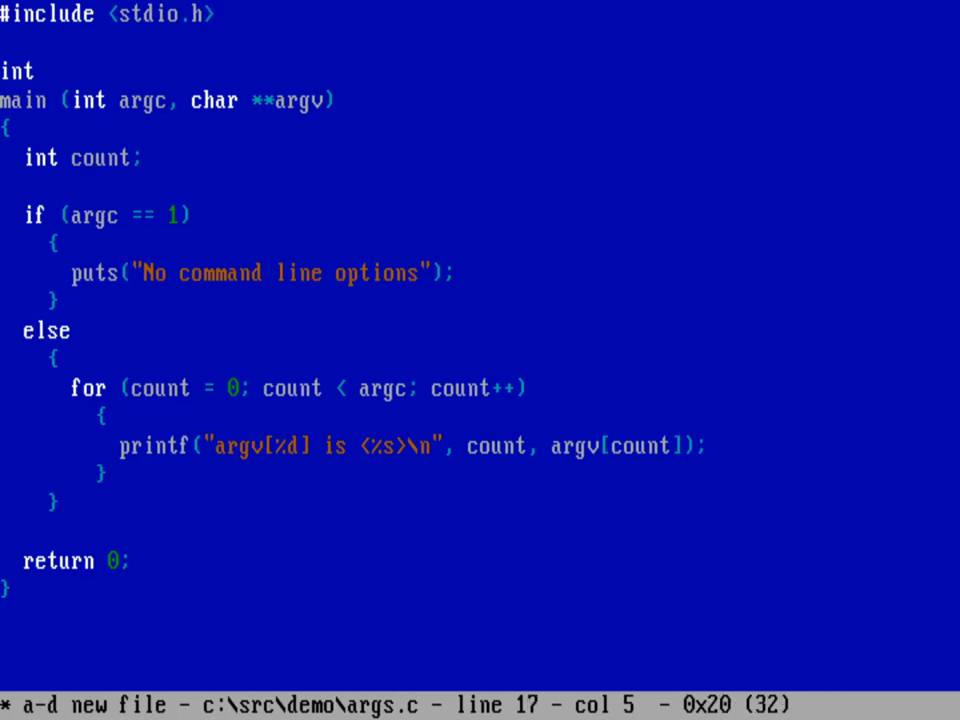
- Insert a space before ( in the puts and printf calls
click(224, 446)
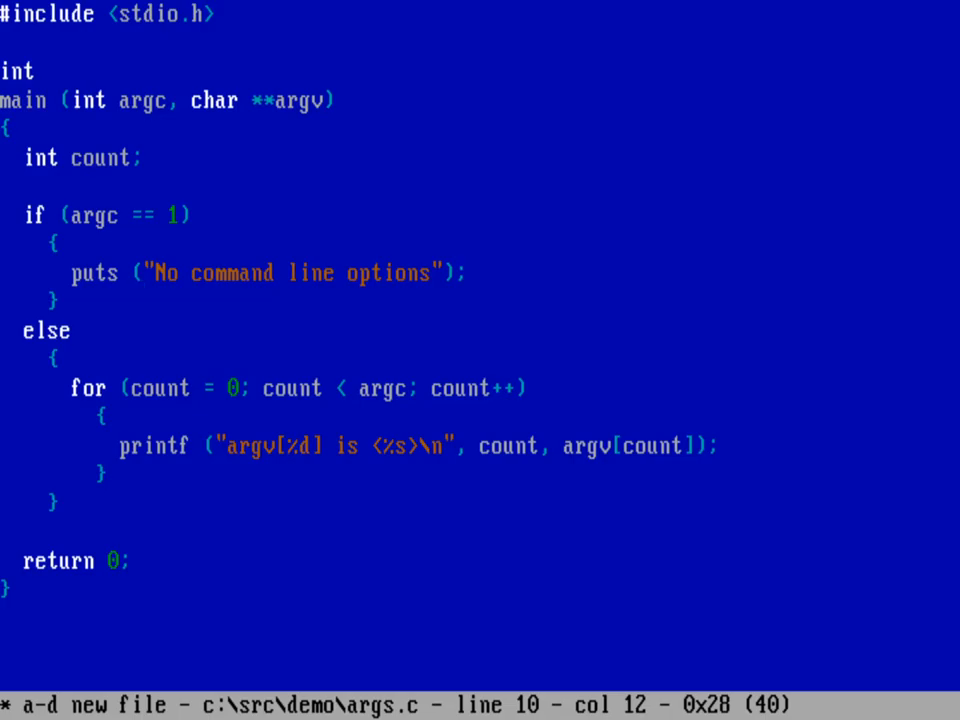
key(Down)
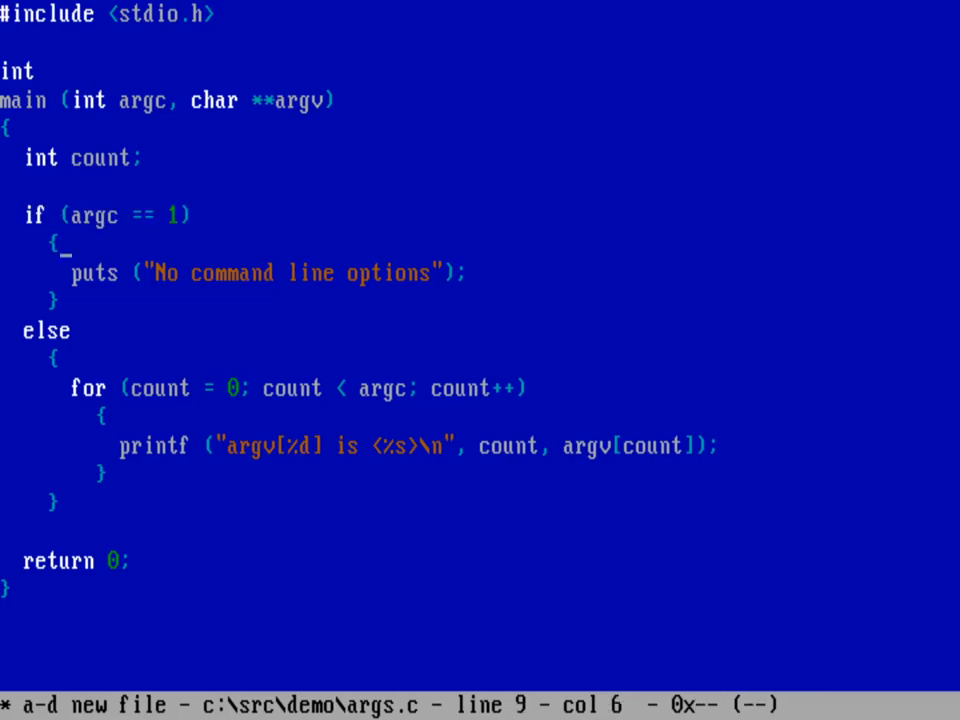
click(144, 272)
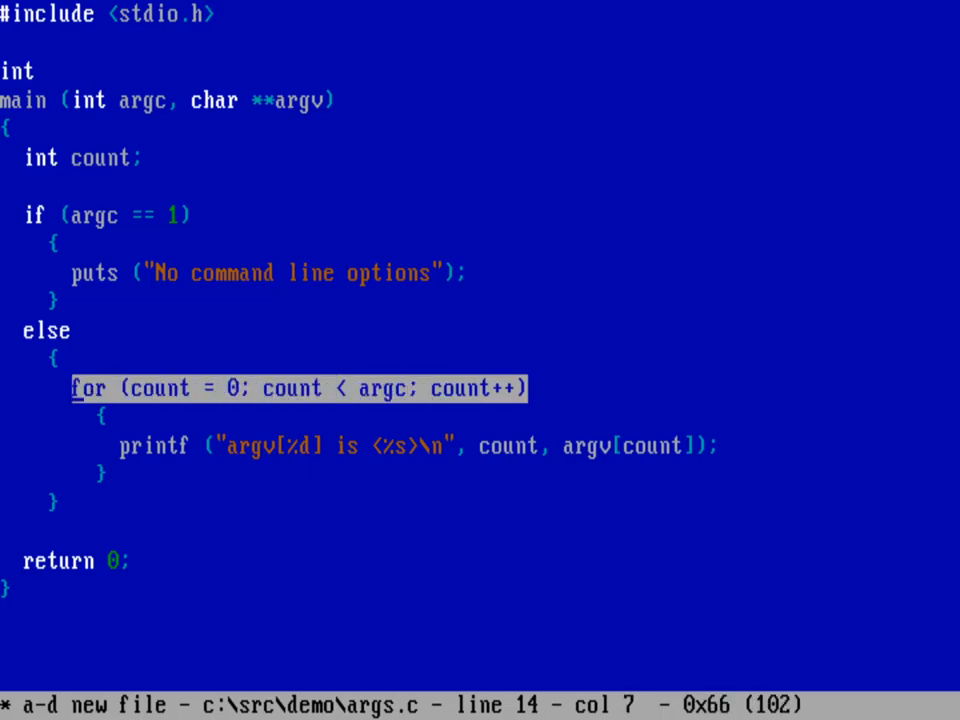
key(Down)
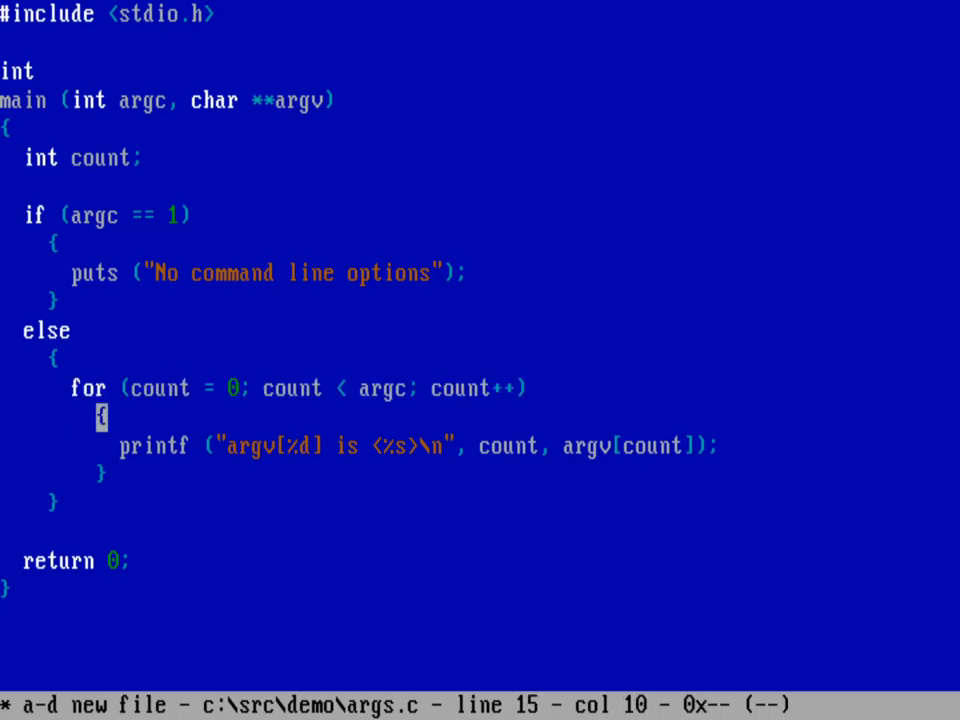